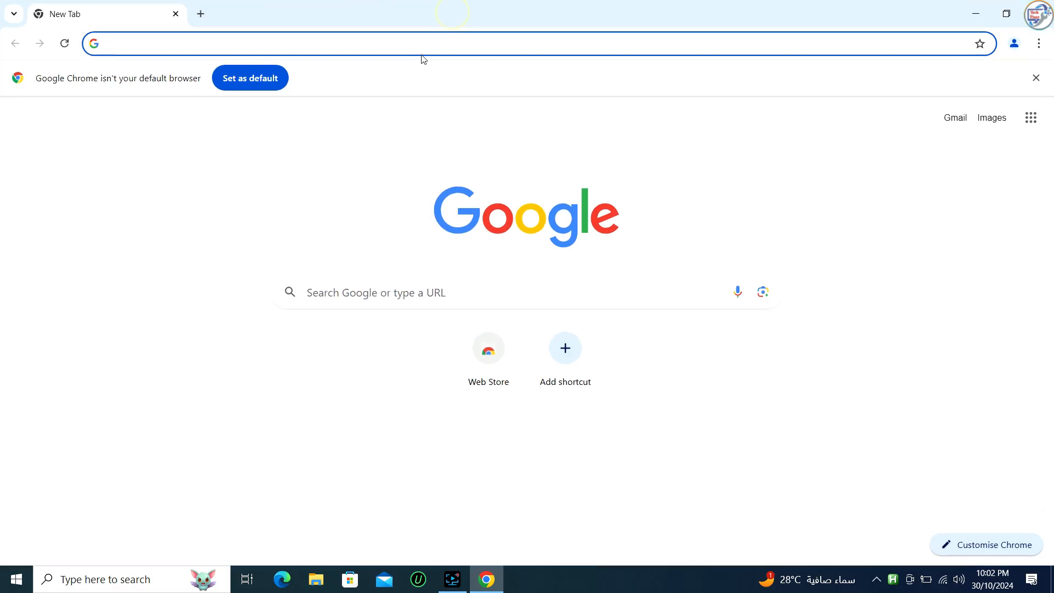
Search Google for 'brother dcp-1610w driver download' from the Chrome address bar.
left_click(427, 43)
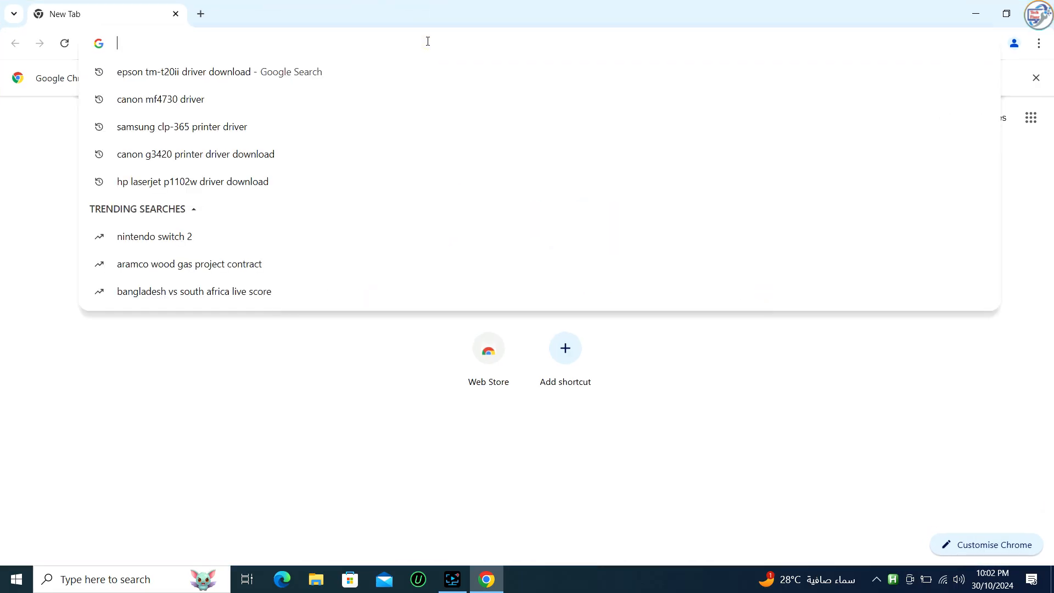
type("bort")
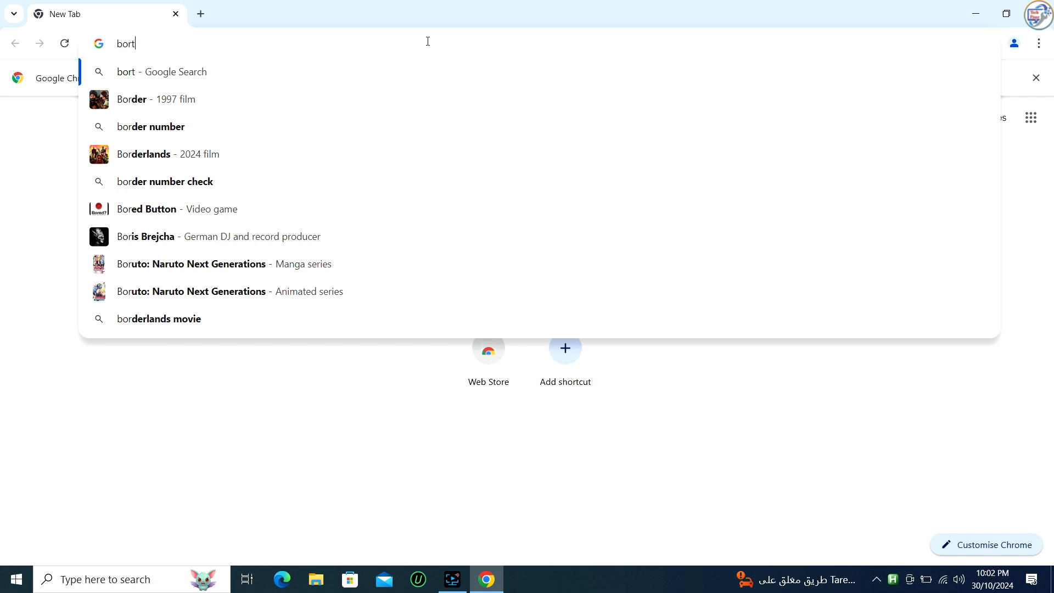
type("brother")
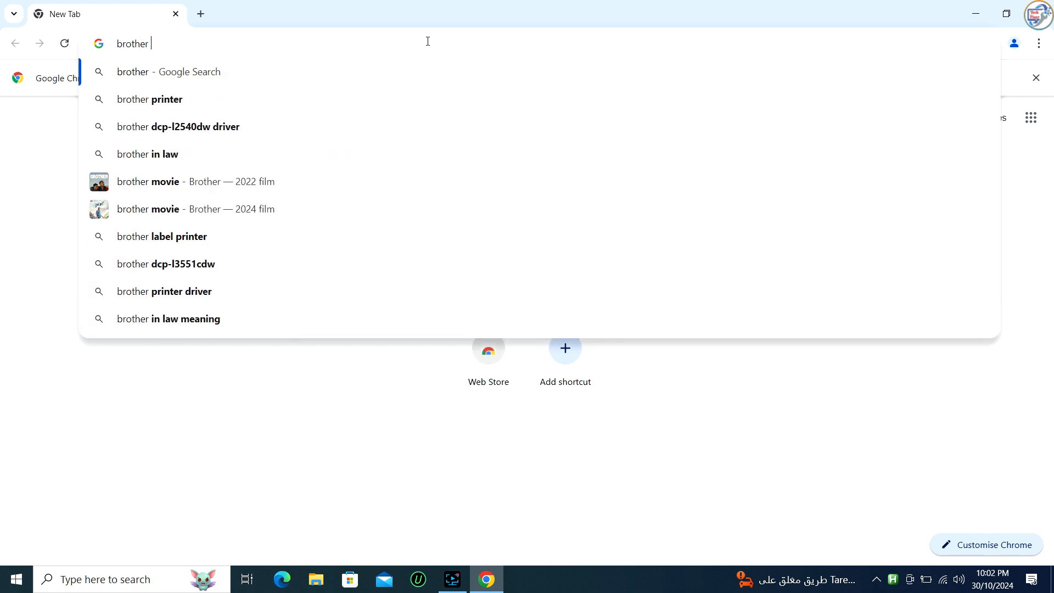
left_click(178, 126)
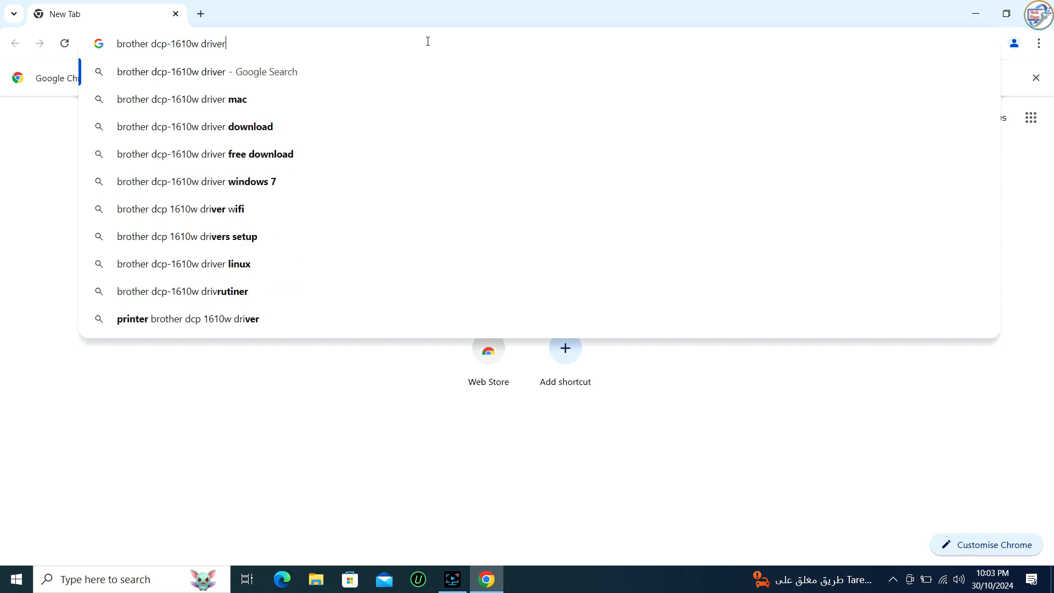
type("do")
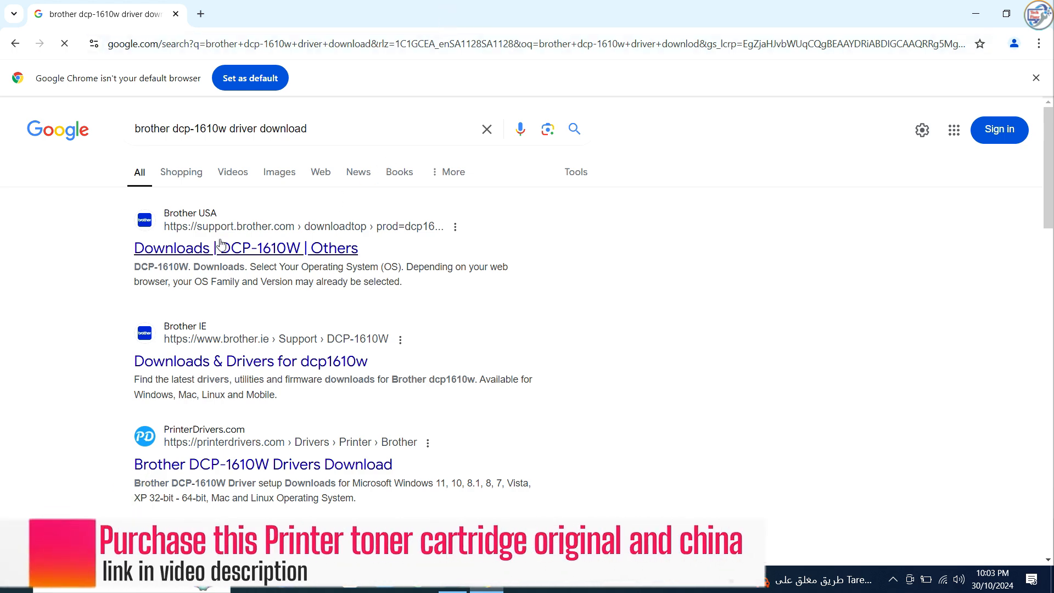
Open the support.brother.com DCP-1610W downloads result and reach the OS selection.
left_click(246, 247)
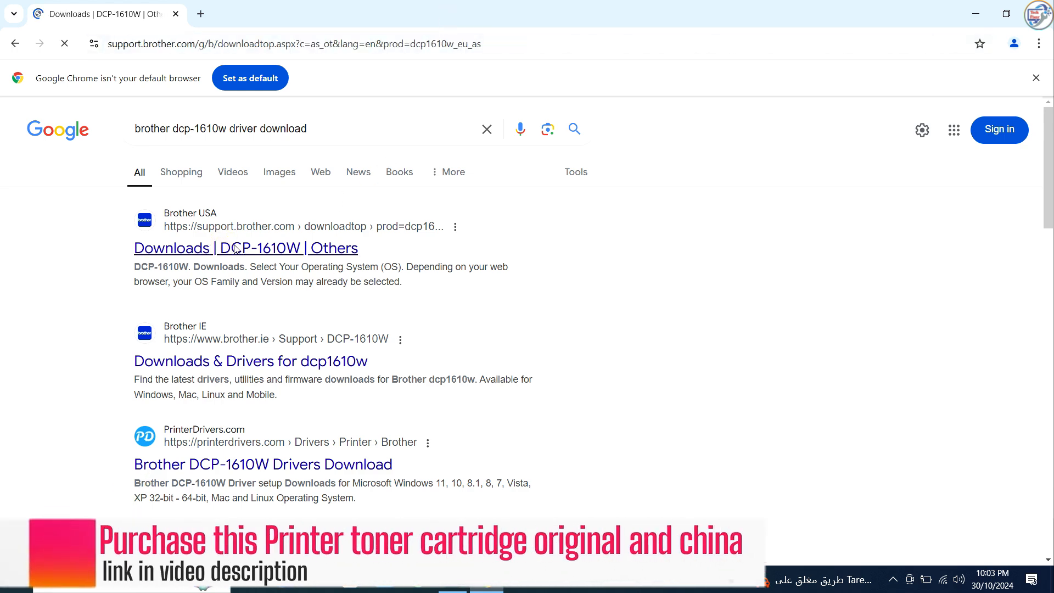
left_click(246, 248)
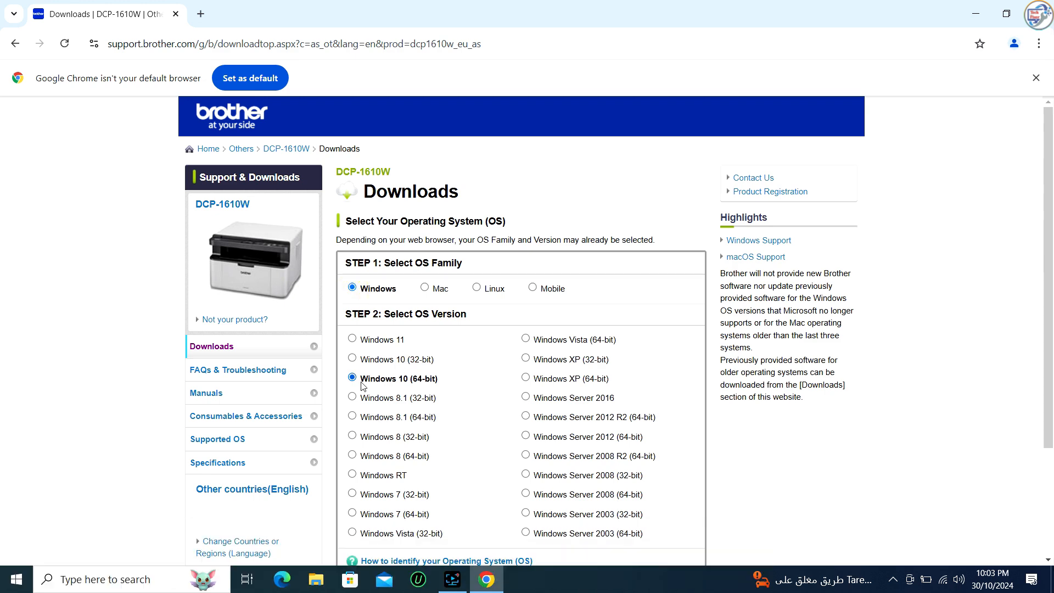
scroll("down", 3)
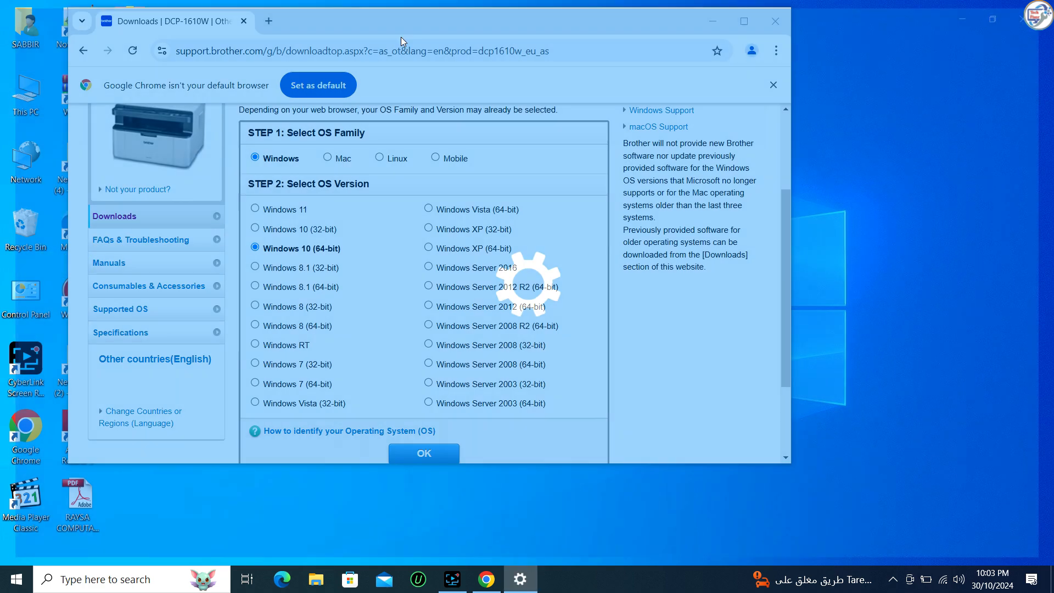
left_click(520, 579)
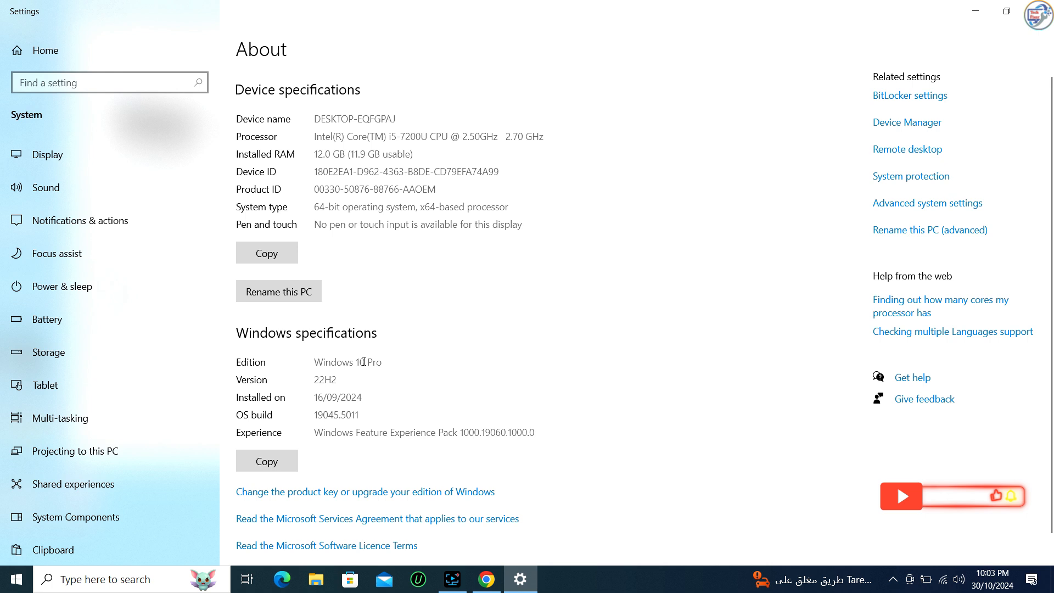
double_click(347, 362)
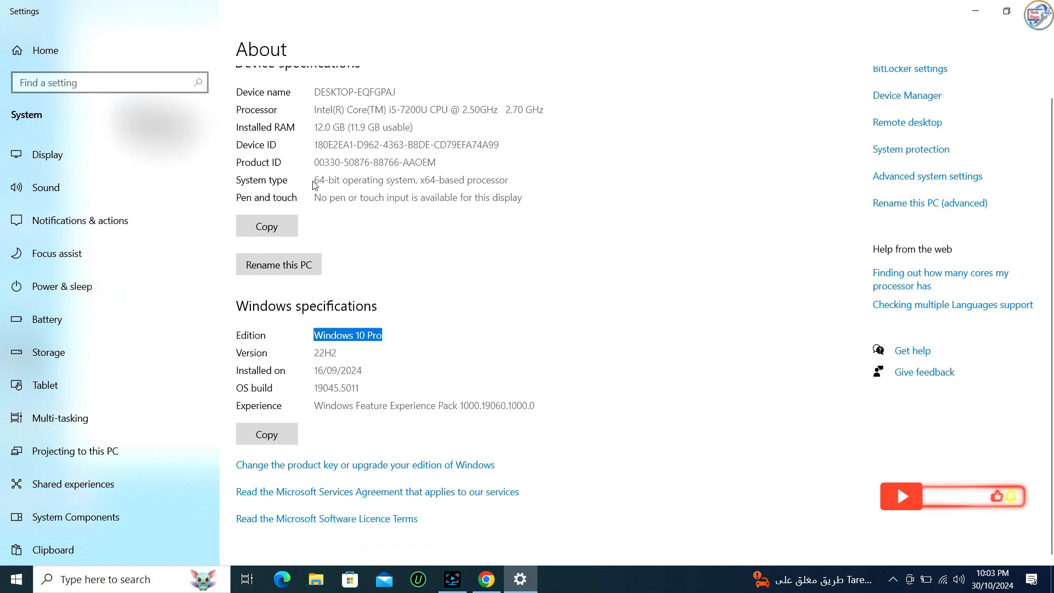
double_click(325, 180)
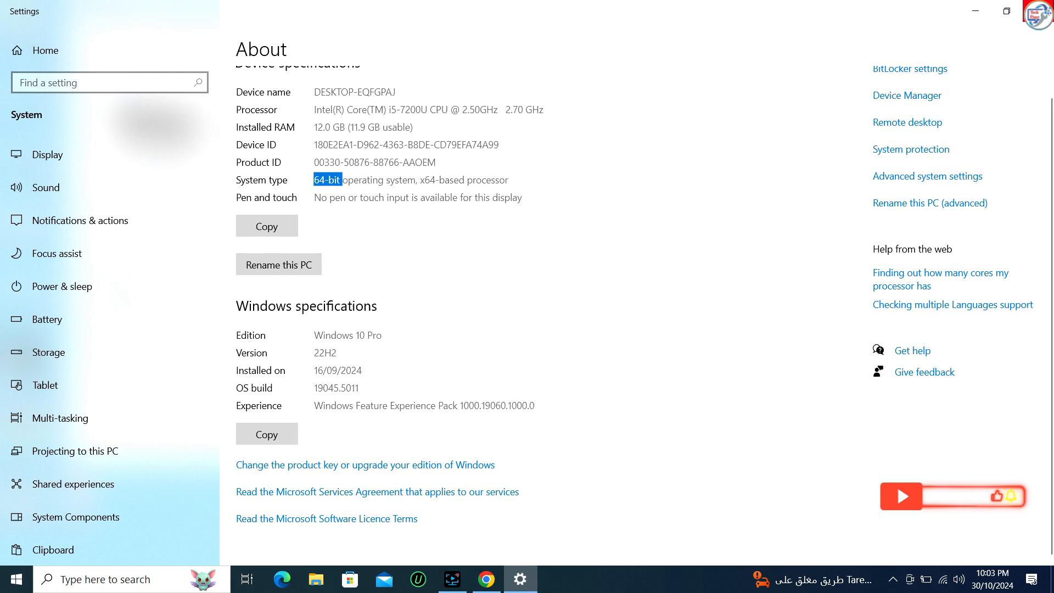
left_click(486, 579)
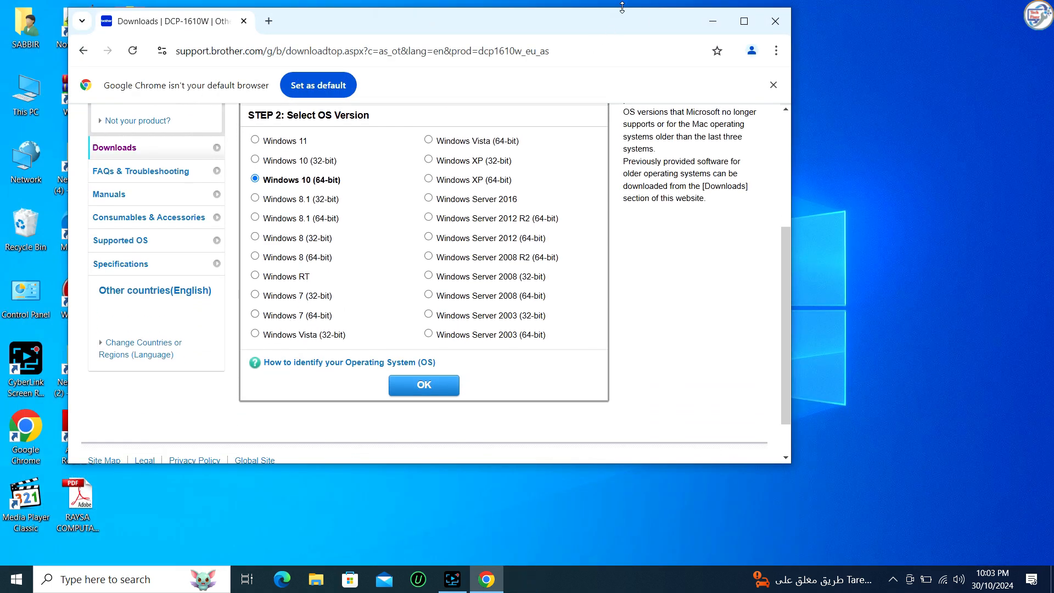
Maximize Chrome and confirm Windows 10 (64-bit) to show the DCP-1610W download list.
left_click(744, 21)
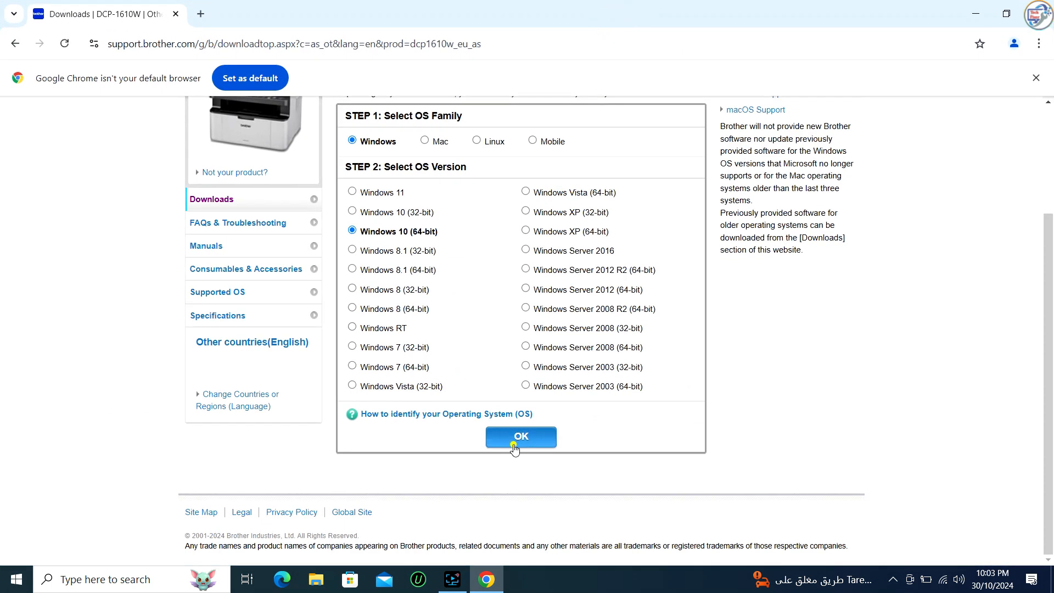
left_click(520, 436)
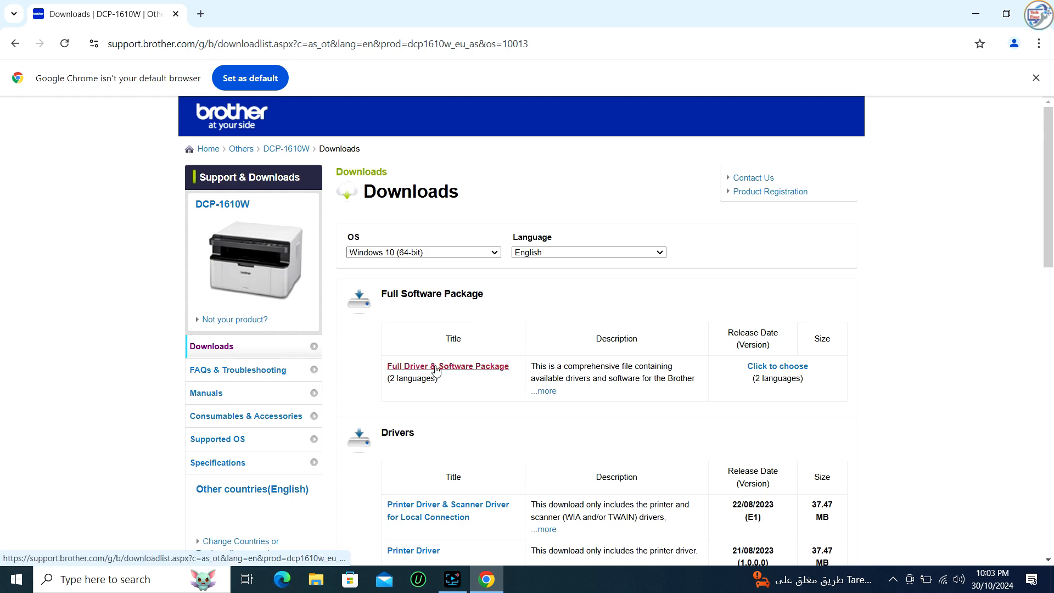
mouse_move(586, 380)
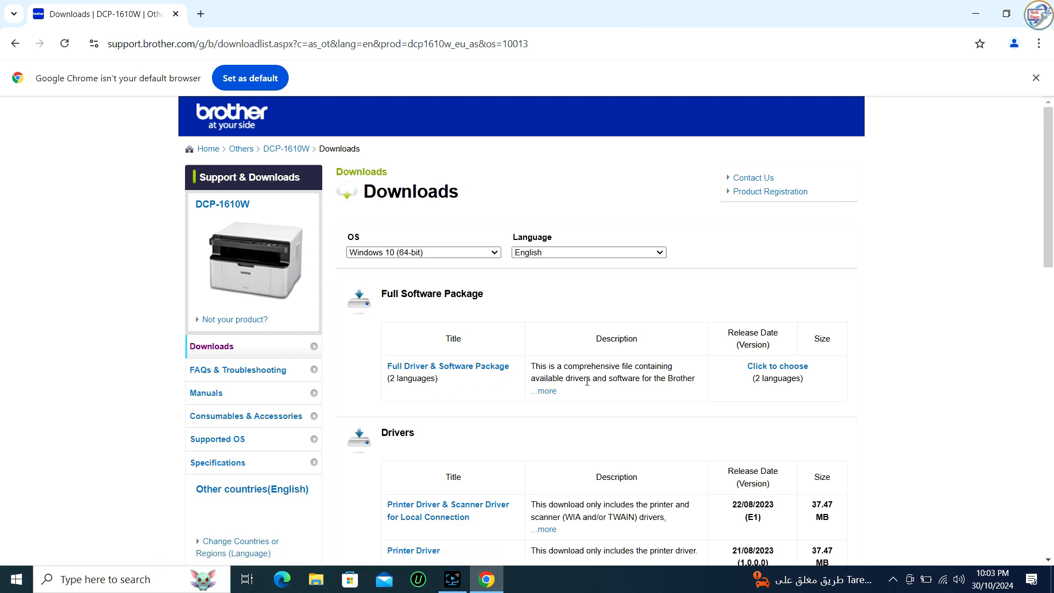
scroll("down", 3)
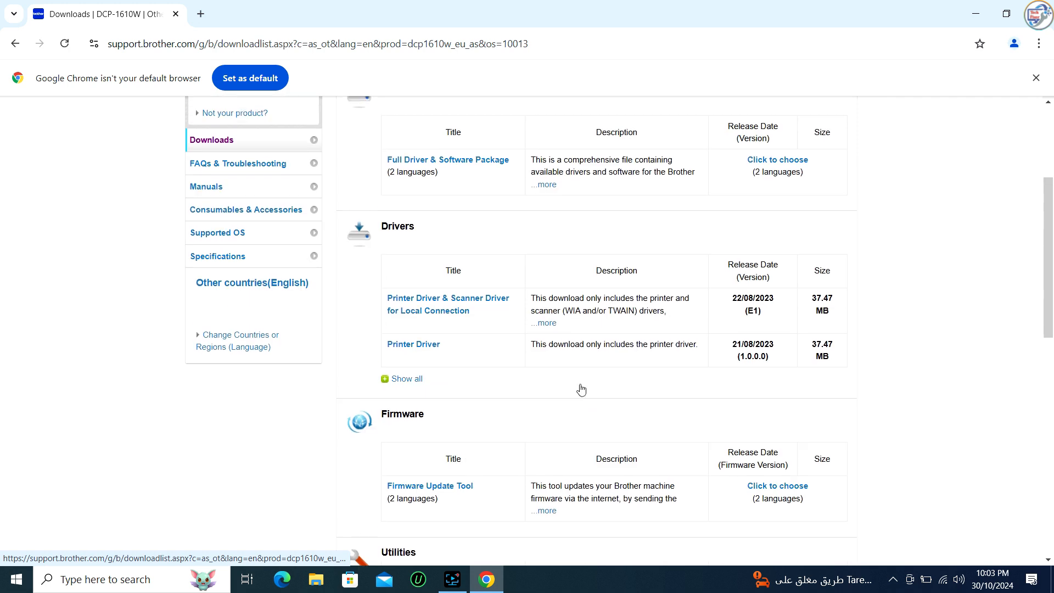
Start the English Full Driver & Software Package download after accepting the licence agreement.
left_click(776, 159)
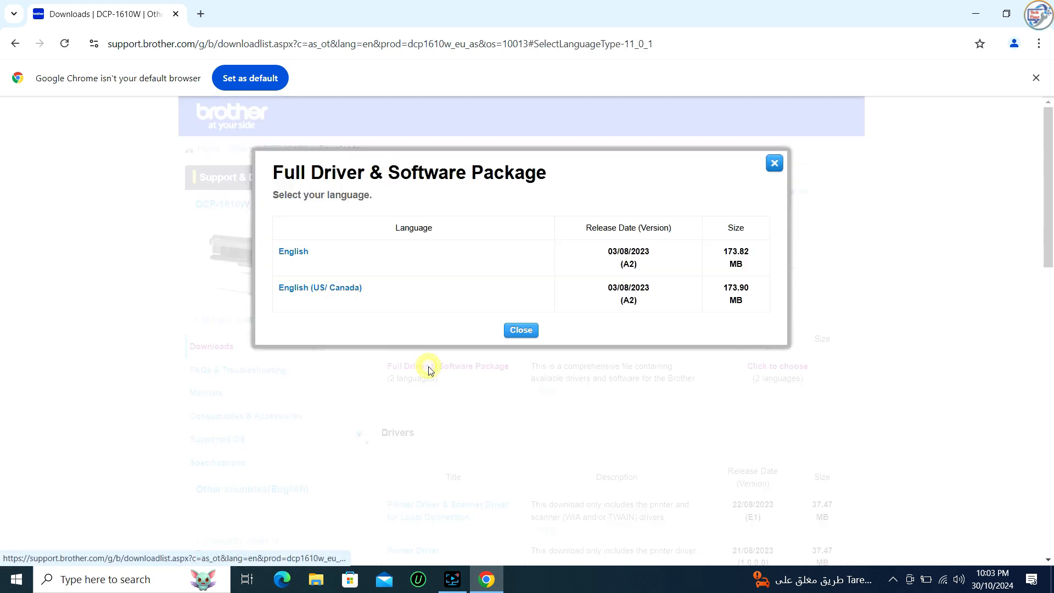
mouse_move(293, 252)
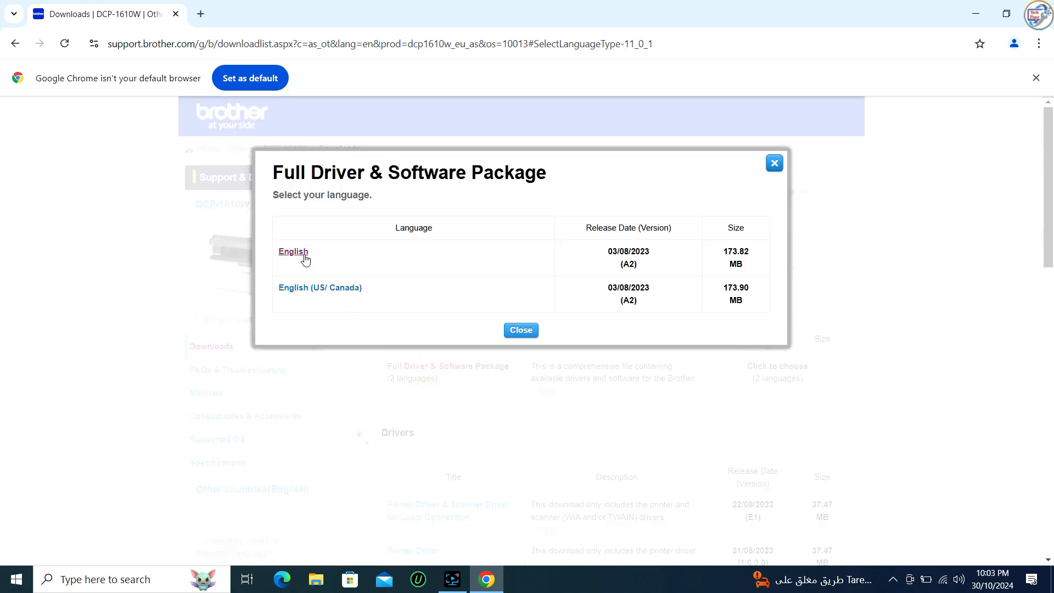
left_click(293, 252)
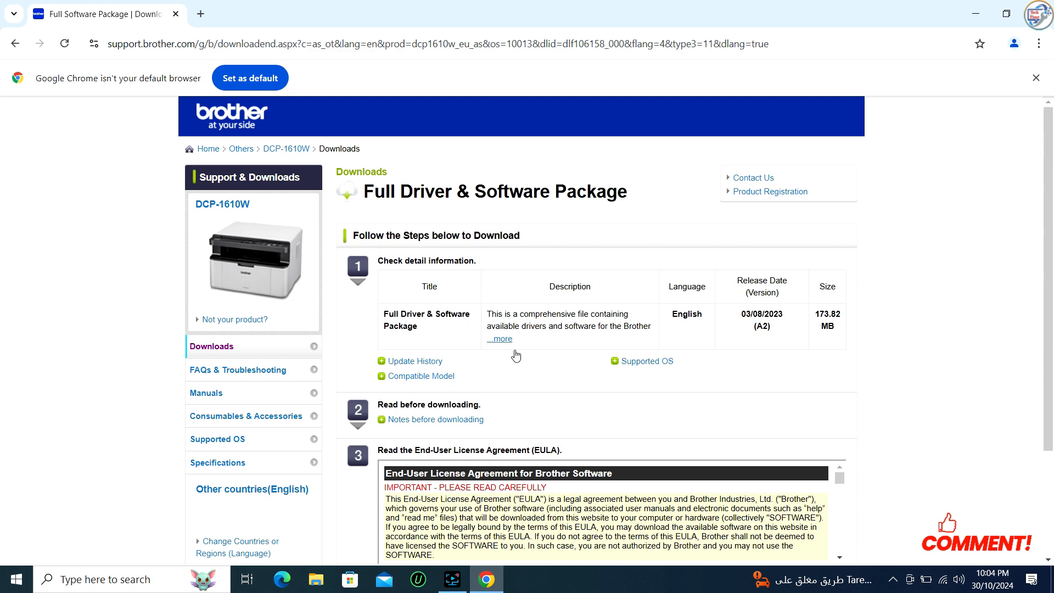
scroll("down", 3)
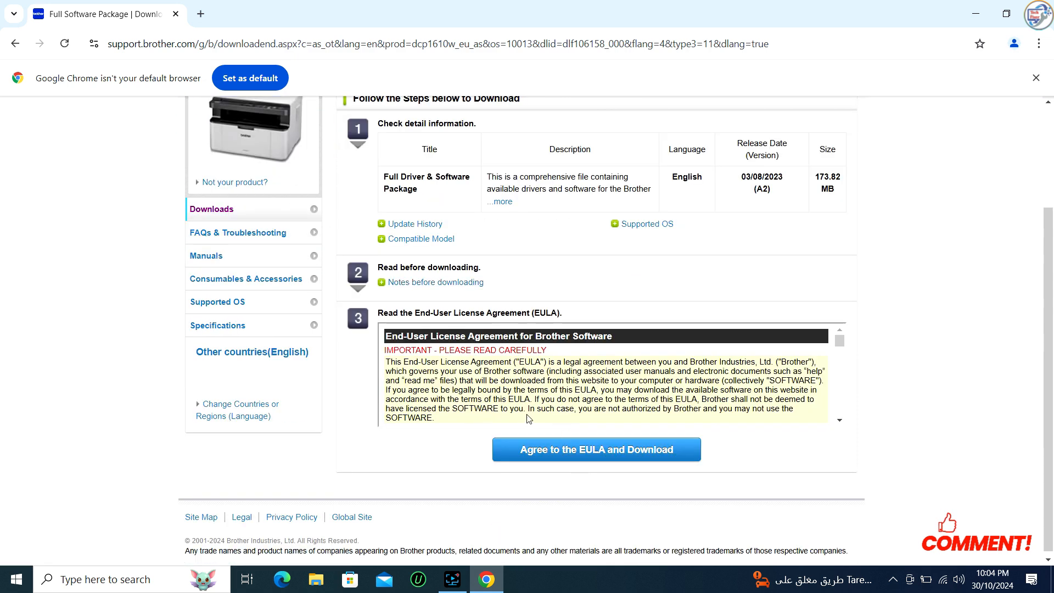
left_click(596, 449)
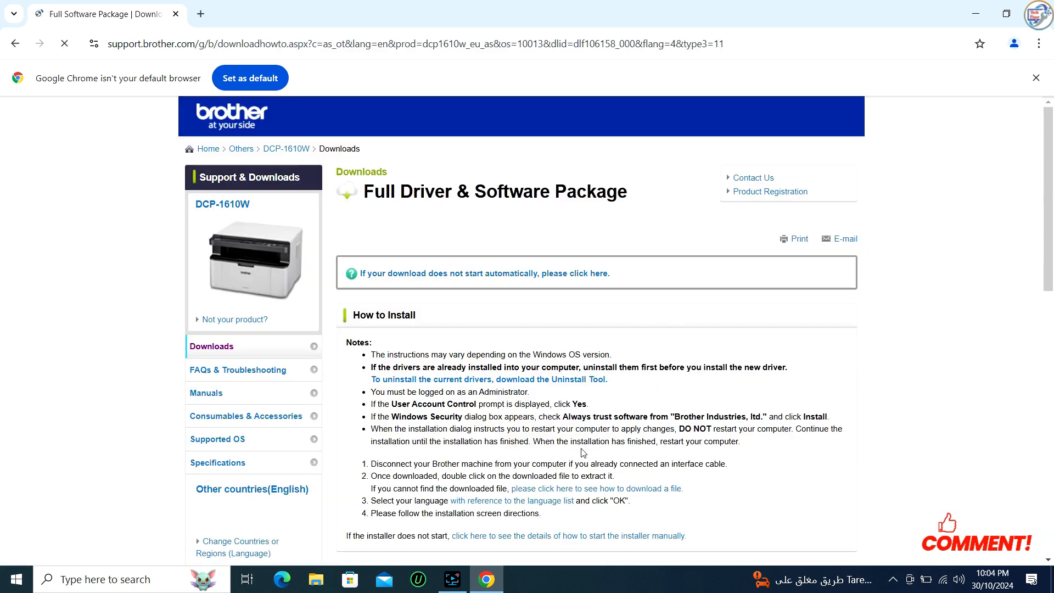
scroll("down", 3)
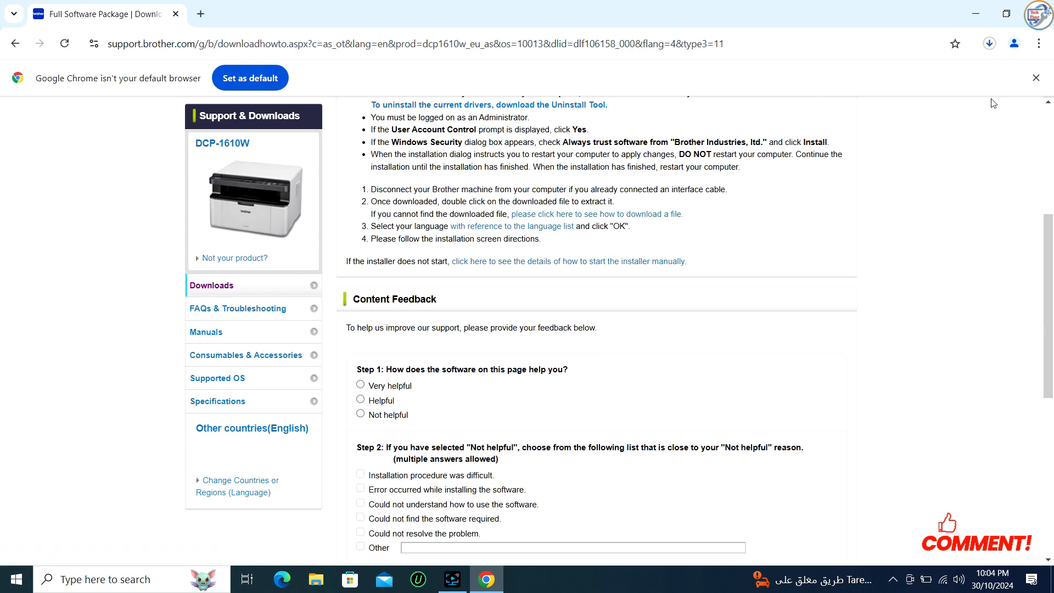
scroll("up", 3)
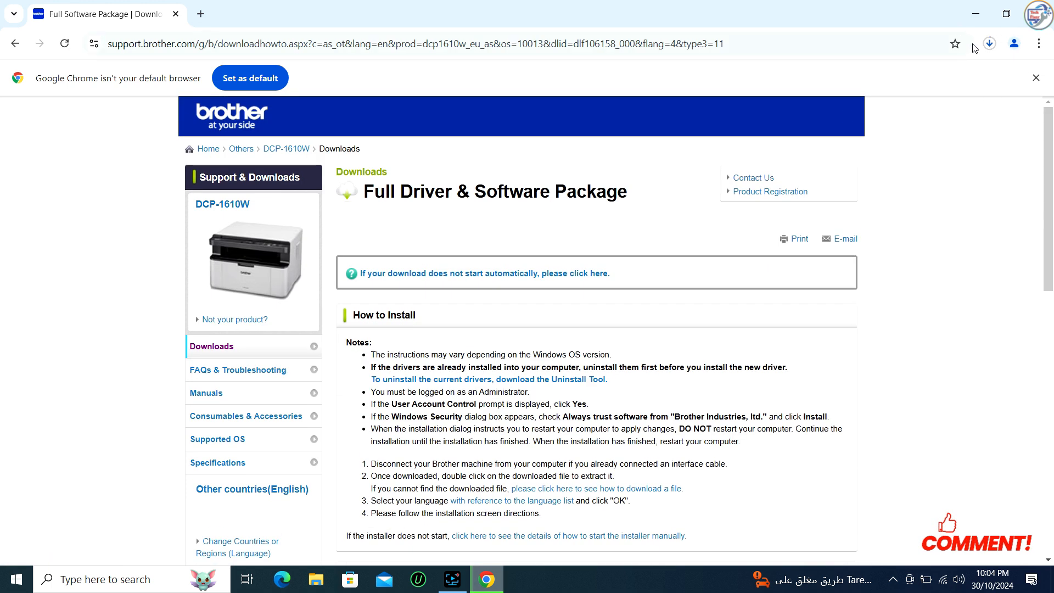
Show Chrome's recent downloads listing DCP-1610W-win10_11-inst-A2-eu.EXE.
left_click(989, 44)
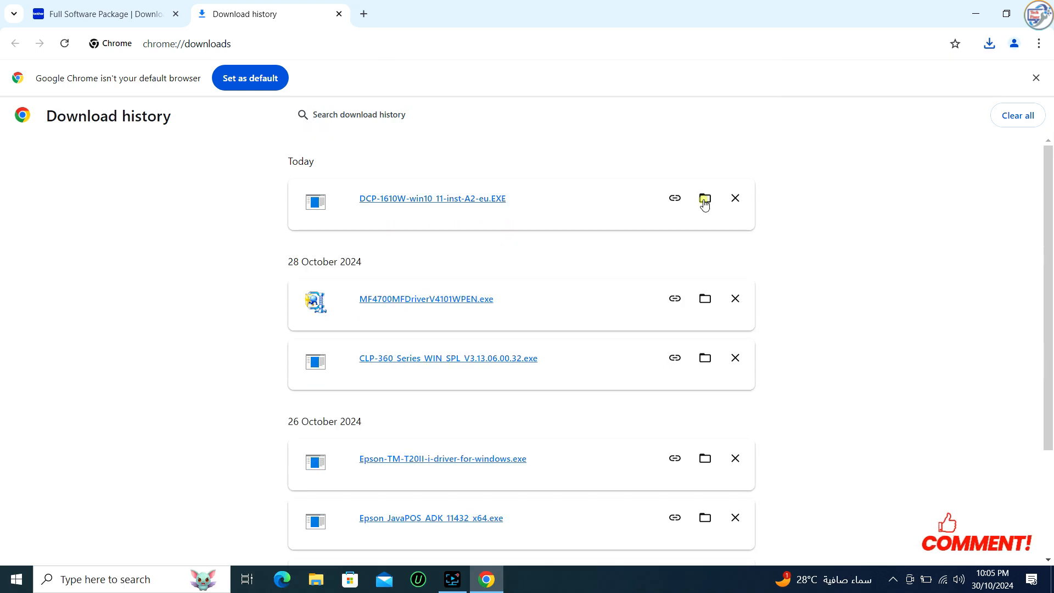
Run DCP-1610W-win10_11-inst-A2-eu.EXE from the Downloads folder, allowing it past the security warning.
left_click(704, 199)
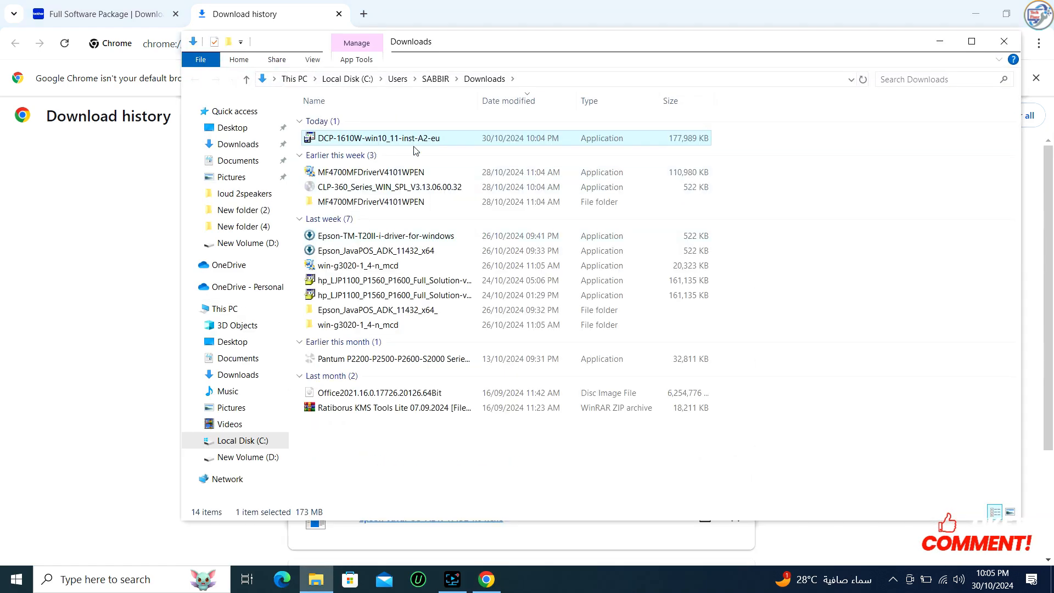
double_click(380, 138)
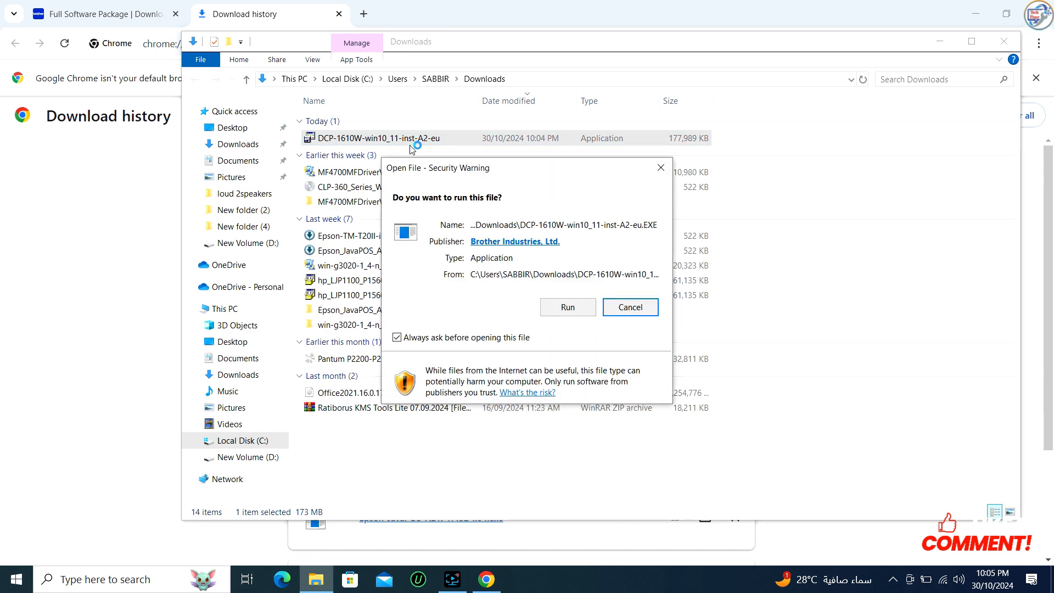
left_click(629, 307)
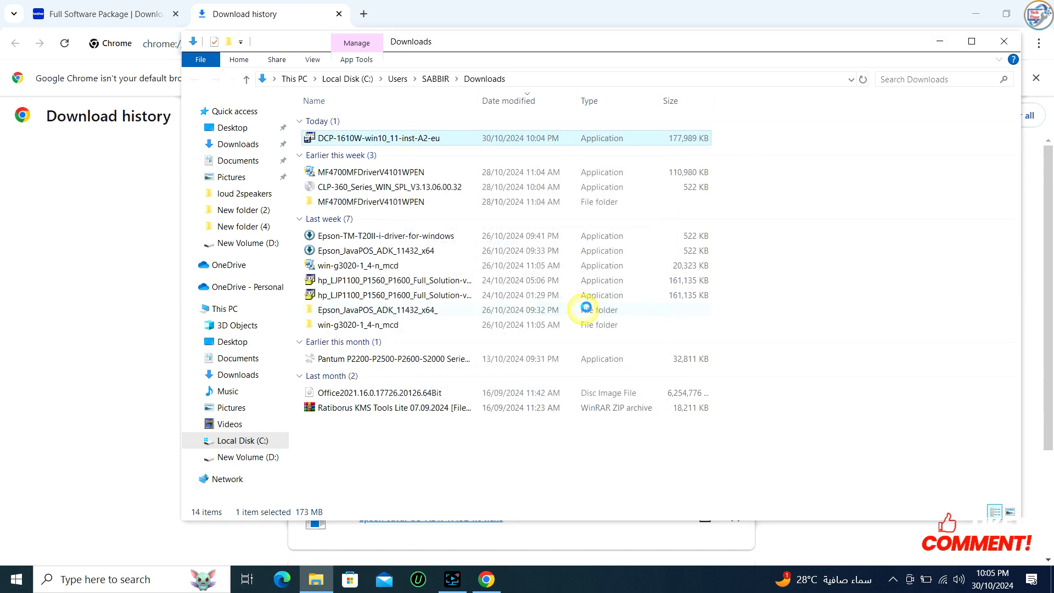
Launch the setup program from the extracted folder to reach the Select Language prompt.
double_click(378, 138)
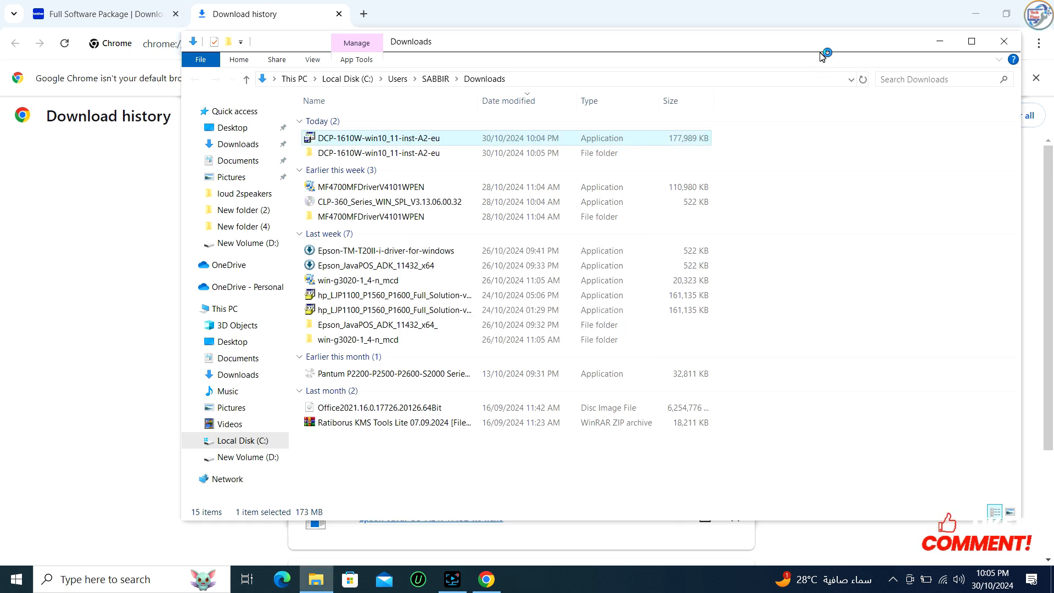
double_click(378, 138)
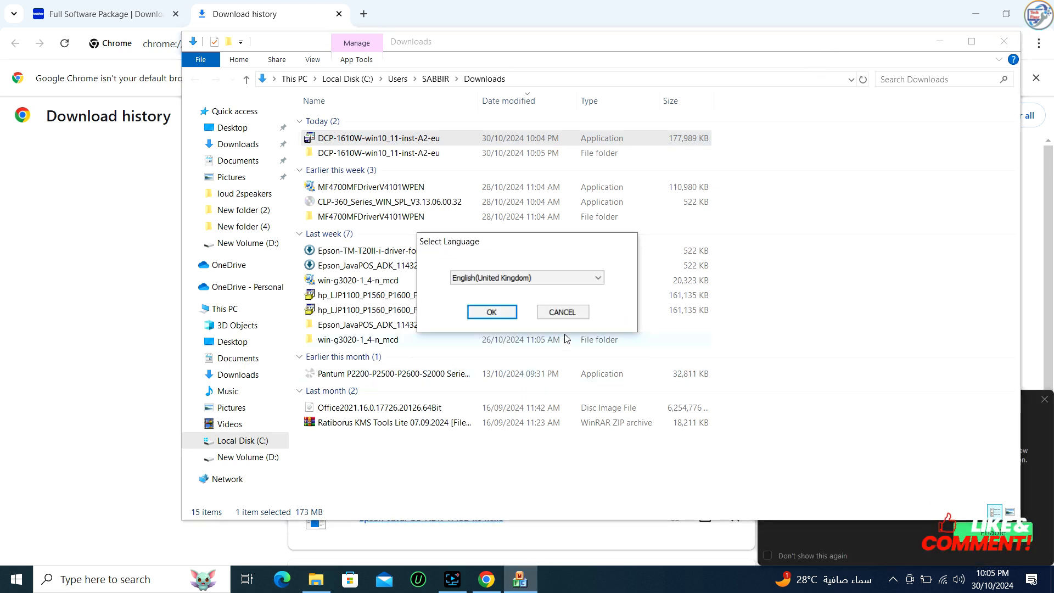
left_click(491, 311)
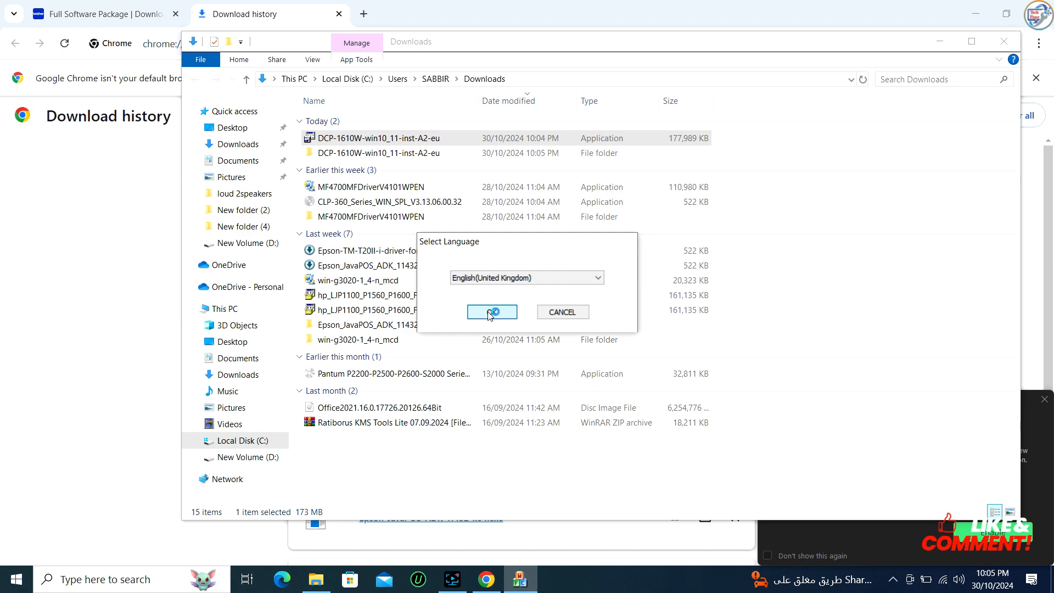
Confirm English (United Kingdom) and Local Connection (USB) so the installation loads.
left_click(491, 311)
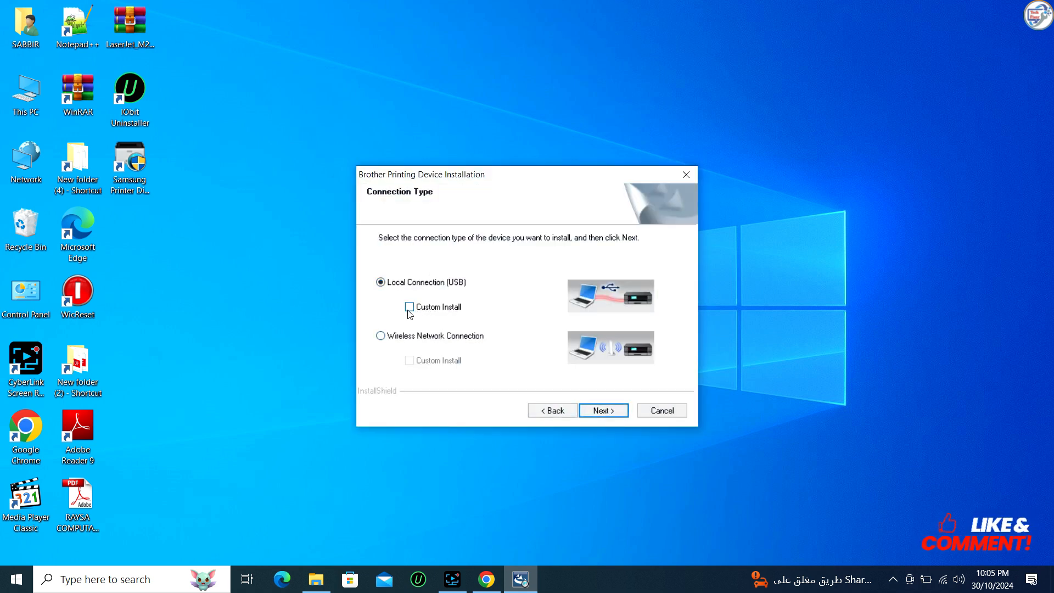
left_click(602, 410)
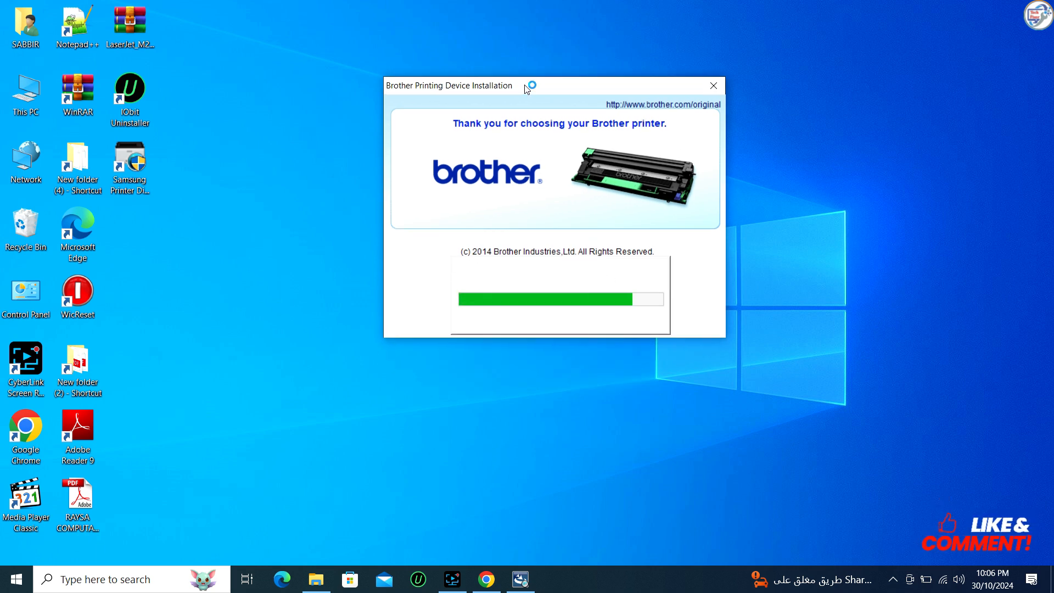
mouse_move(537, 59)
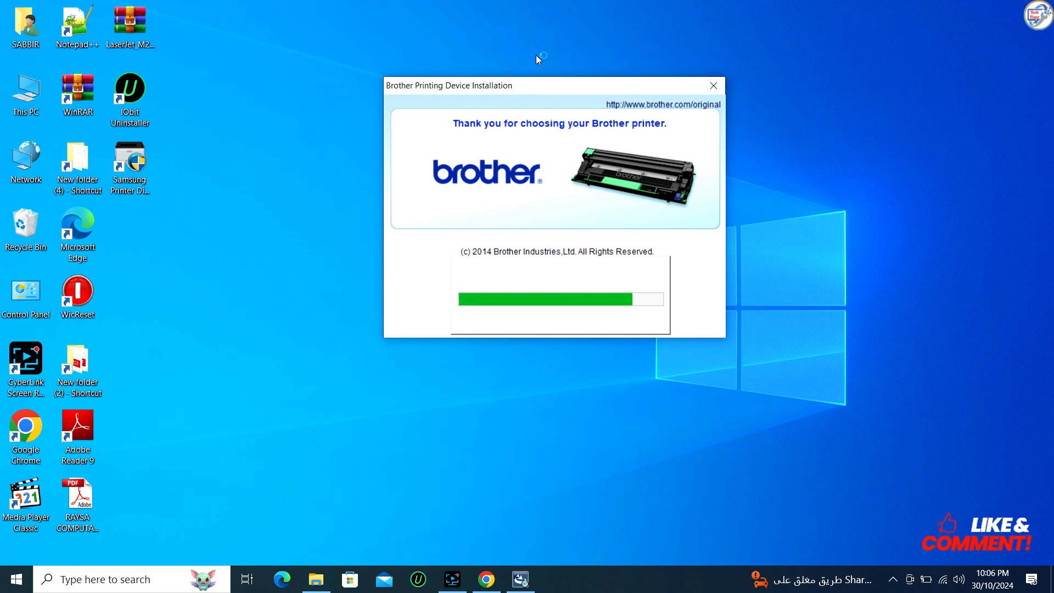
left_click(713, 86)
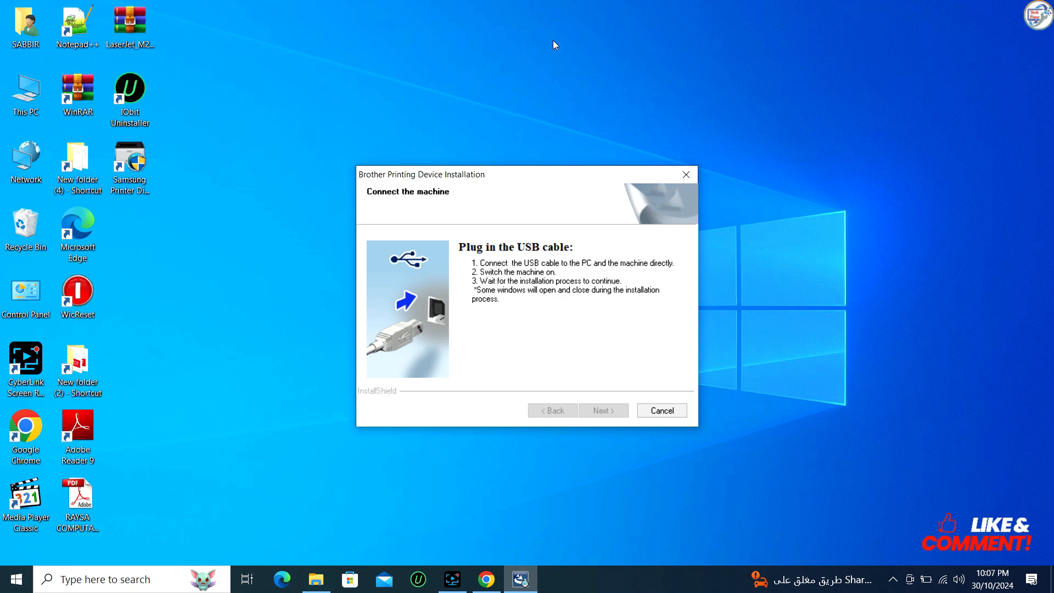
mouse_move(593, 302)
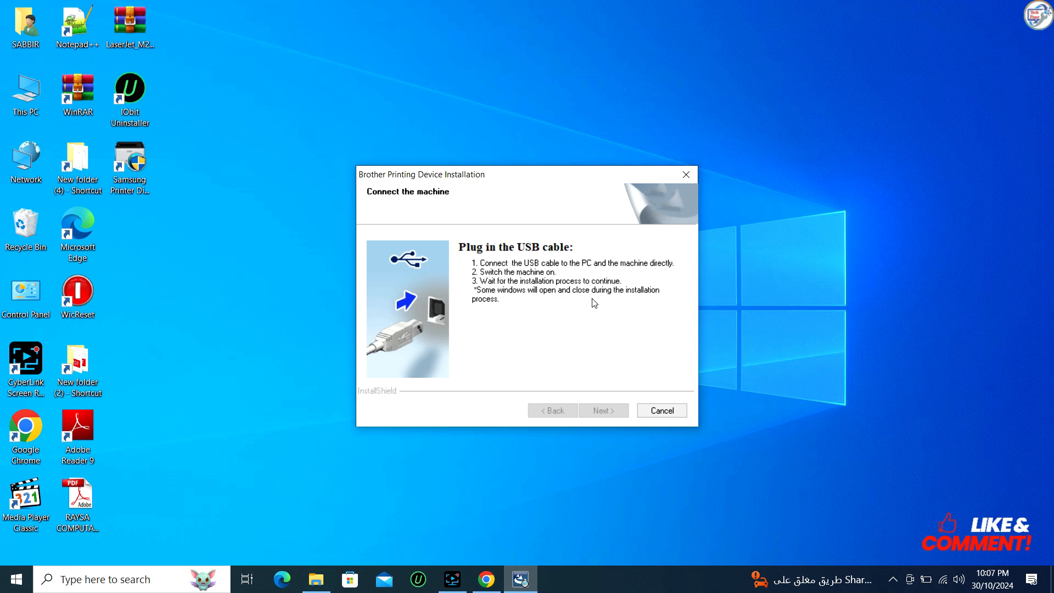
mouse_move(522, 319)
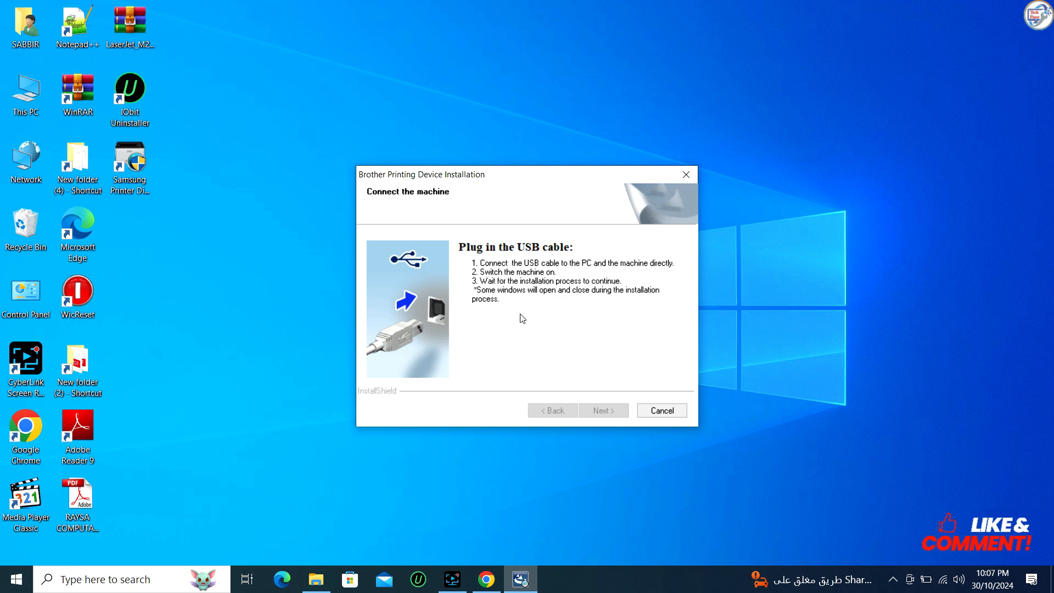
mouse_move(863, 265)
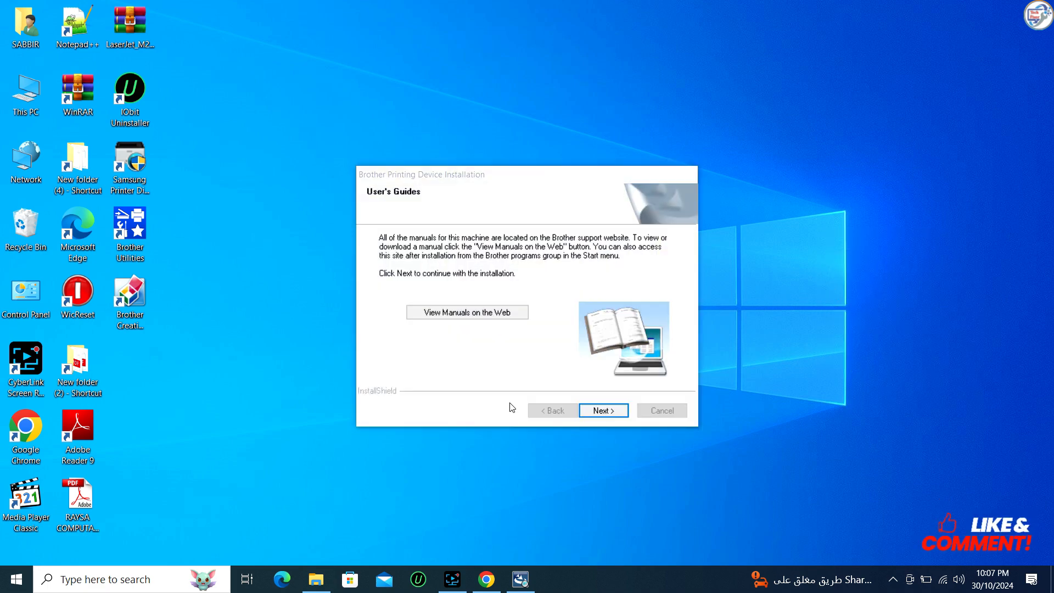
Continue past User's Guides, Environmental Advice and default-printer pages, then finish with restart later.
left_click(602, 410)
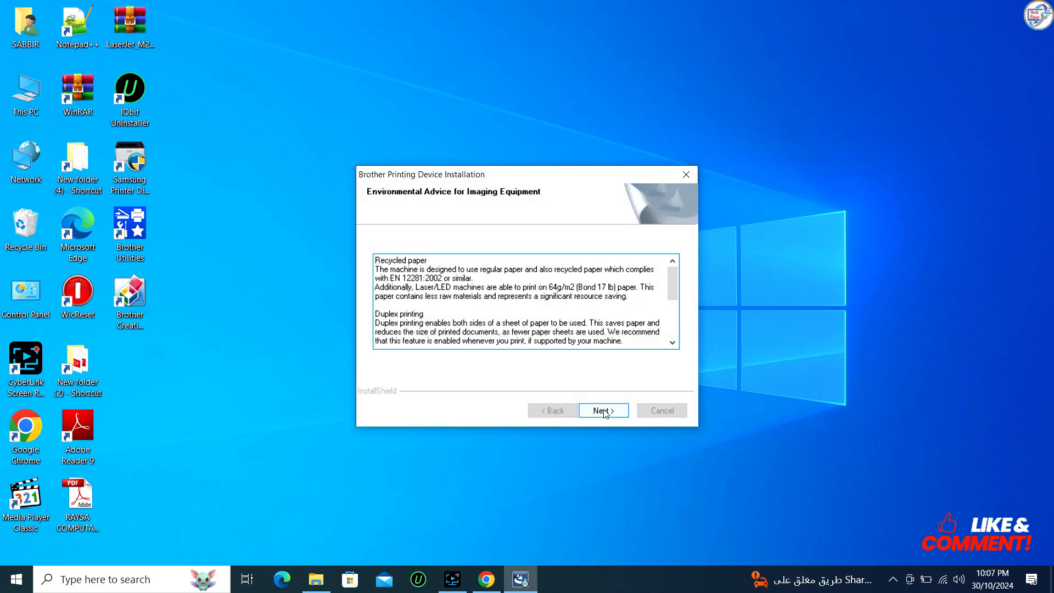
left_click(602, 410)
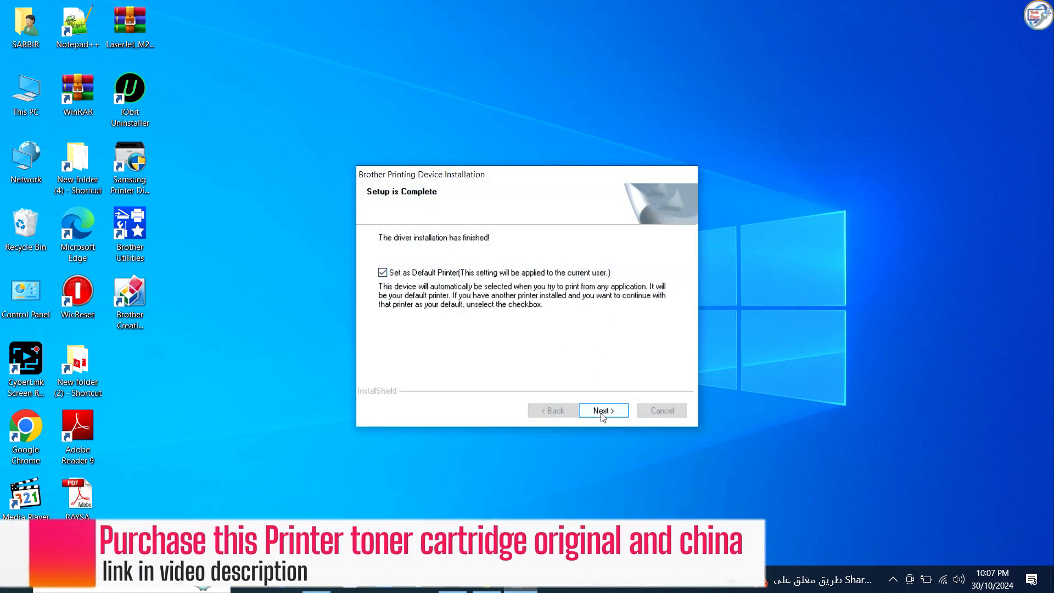
left_click(602, 410)
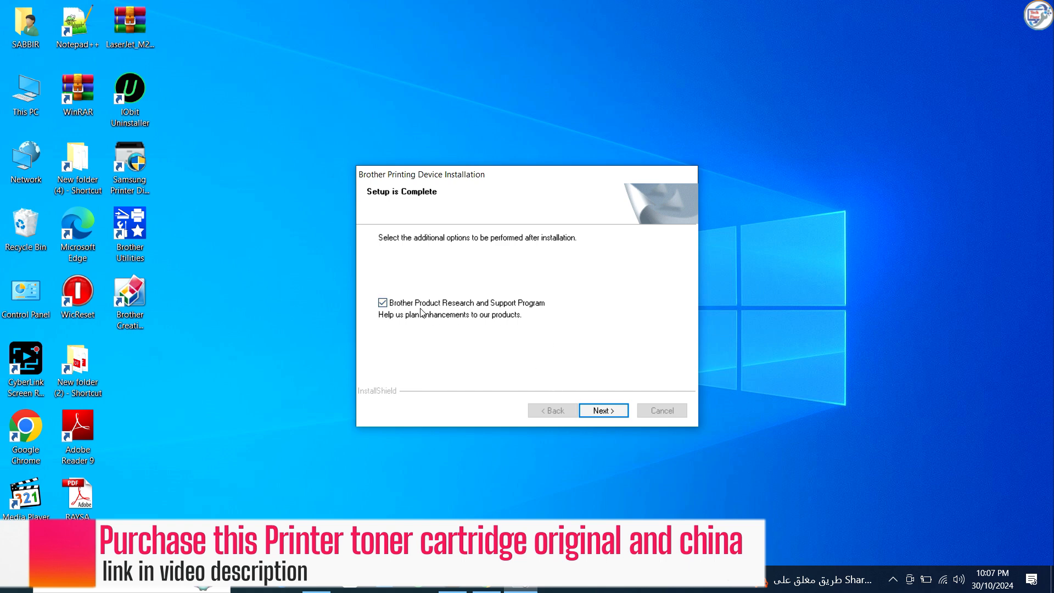
left_click(602, 411)
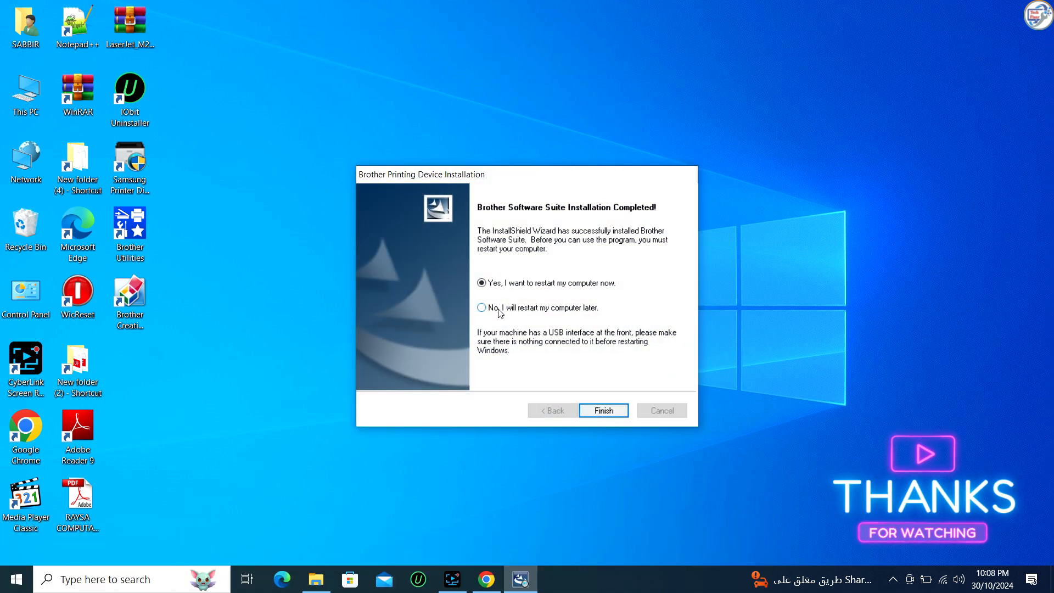
left_click(602, 410)
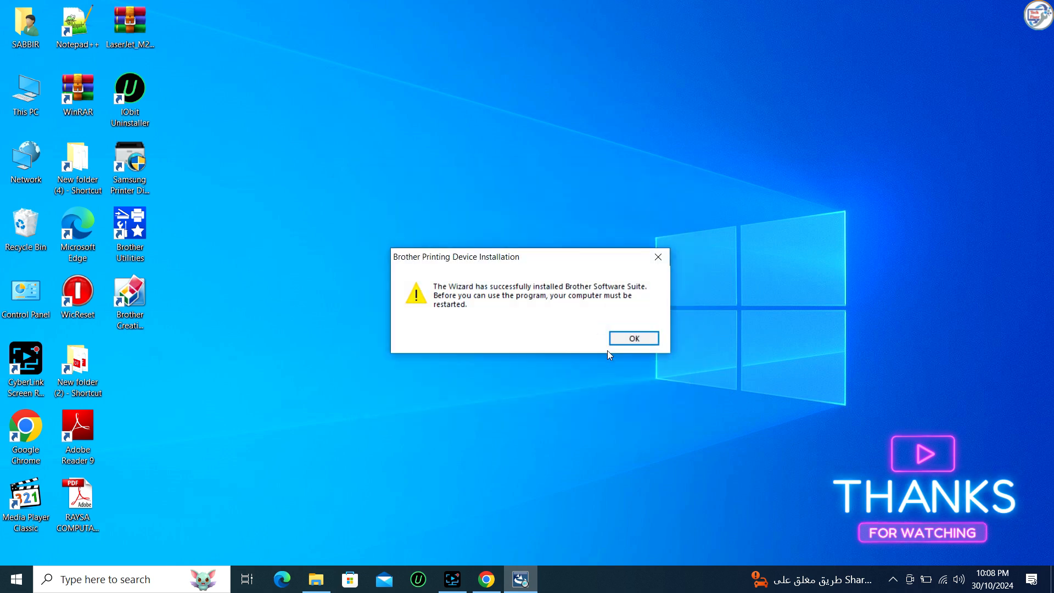